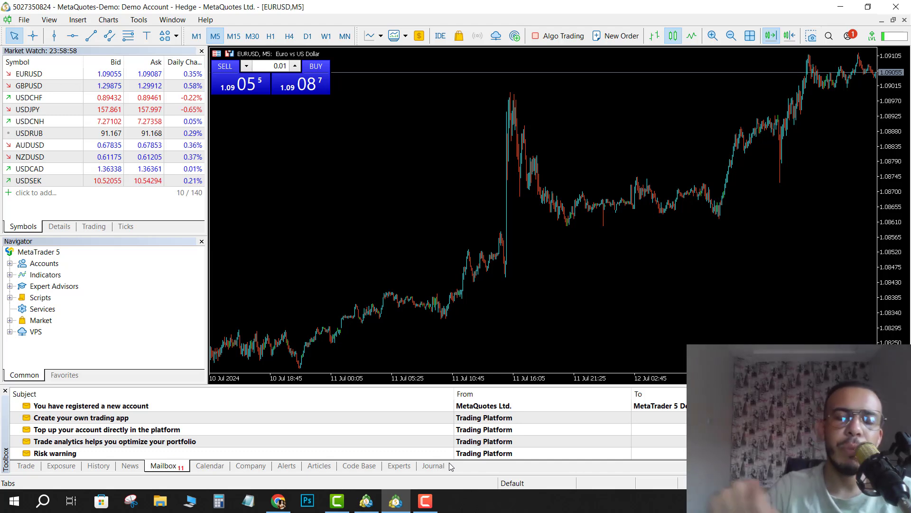
pyautogui.moveTo(491, 438)
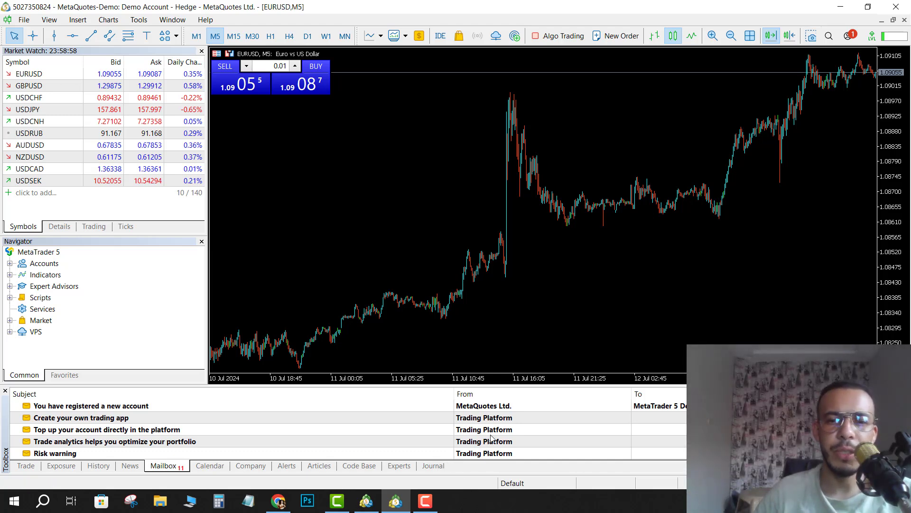
pyautogui.moveTo(411, 242)
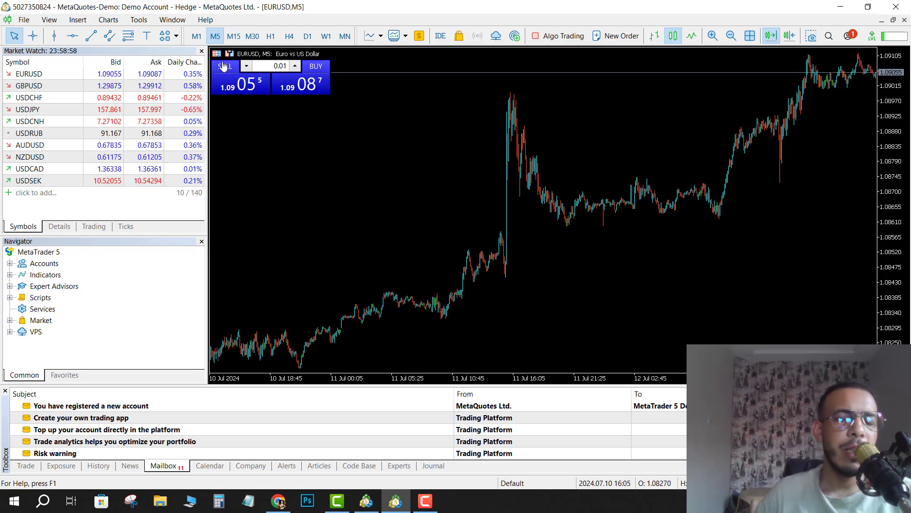
# Open the Insert menu's indicator list and browse to the Trend indicators
pyautogui.click(77, 19)
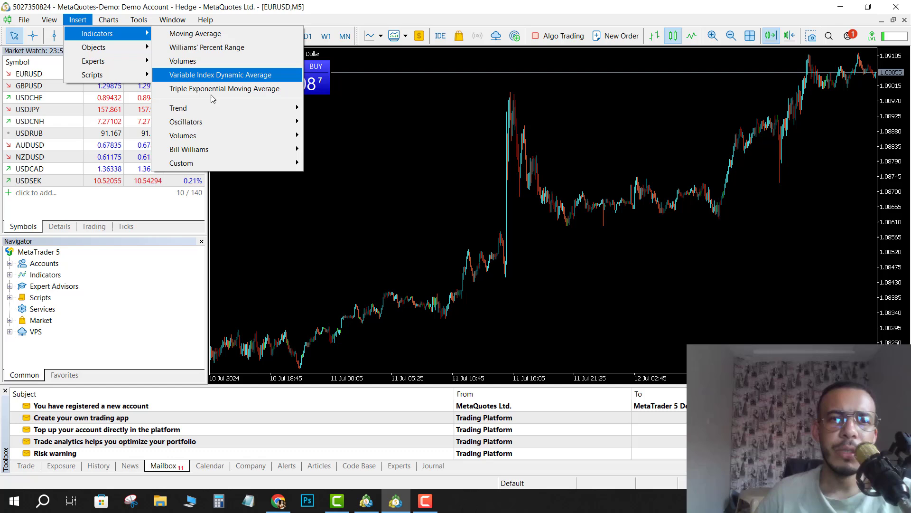
pyautogui.moveTo(178, 108)
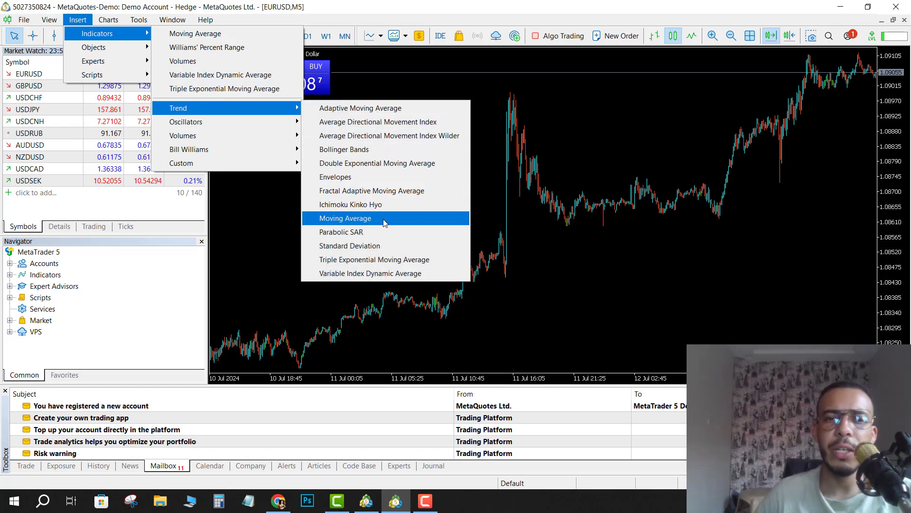
pyautogui.moveTo(360, 219)
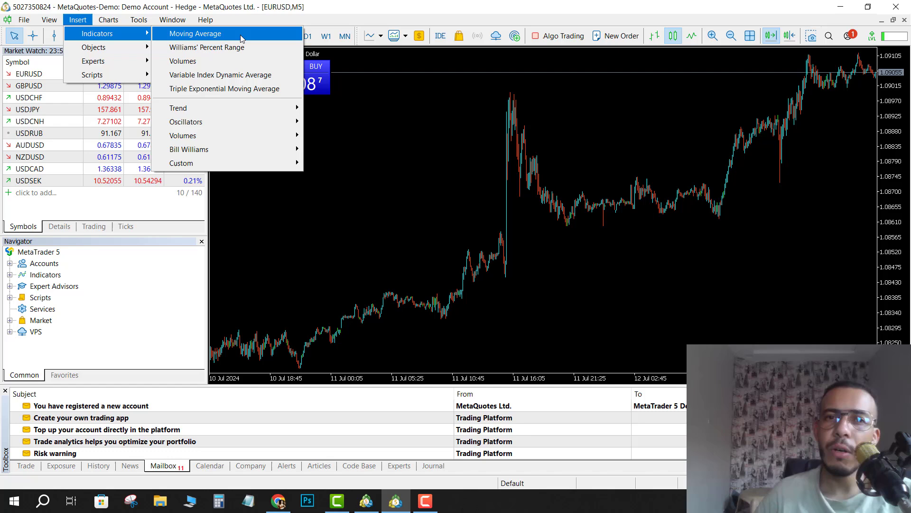
pyautogui.moveTo(178, 108)
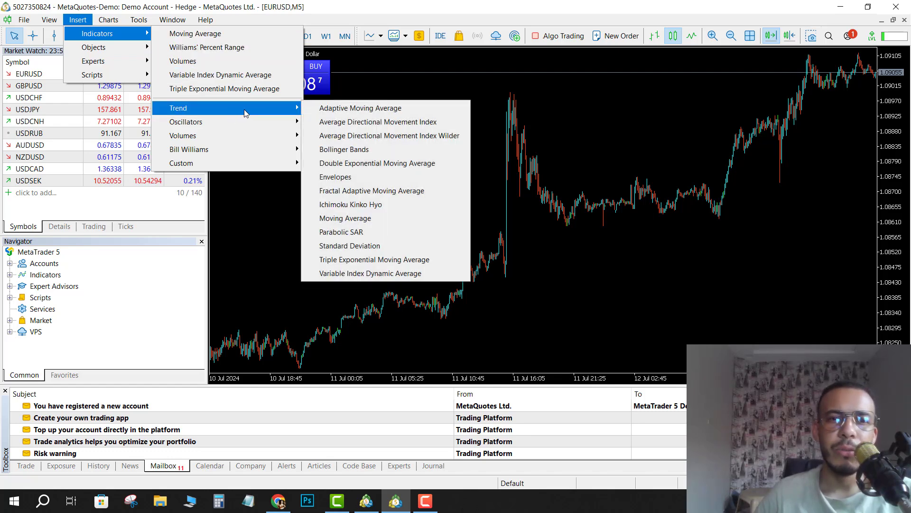
pyautogui.moveTo(344, 217)
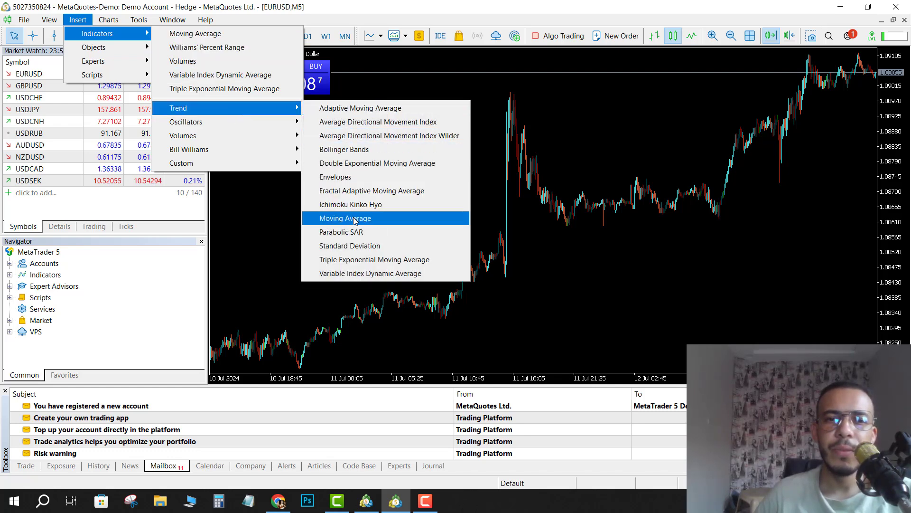
# Insert a Moving Average with period 200 and Exponential method
pyautogui.click(345, 218)
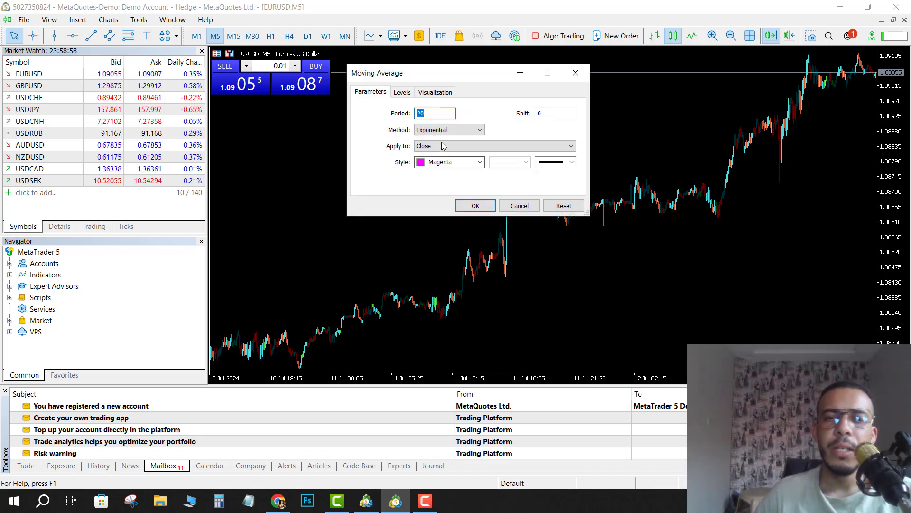
pyautogui.moveTo(376, 106)
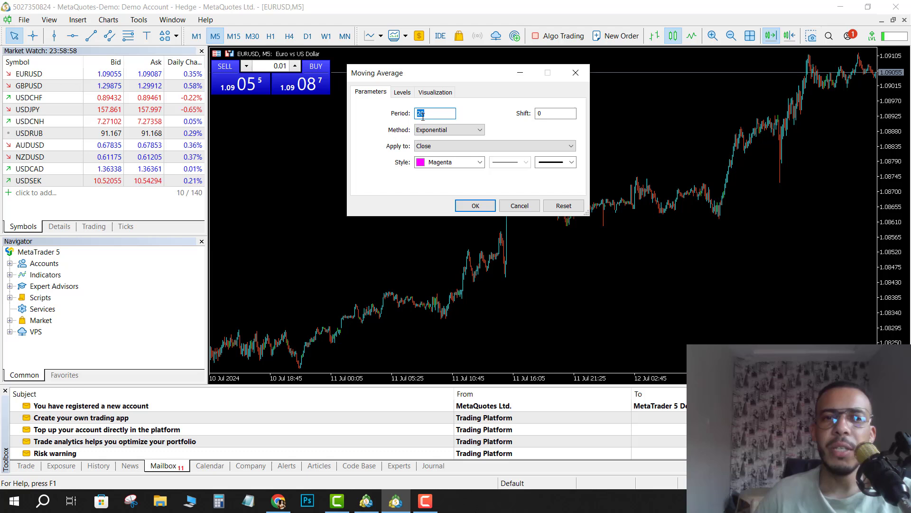
pyautogui.click(435, 113)
pyautogui.write('0')
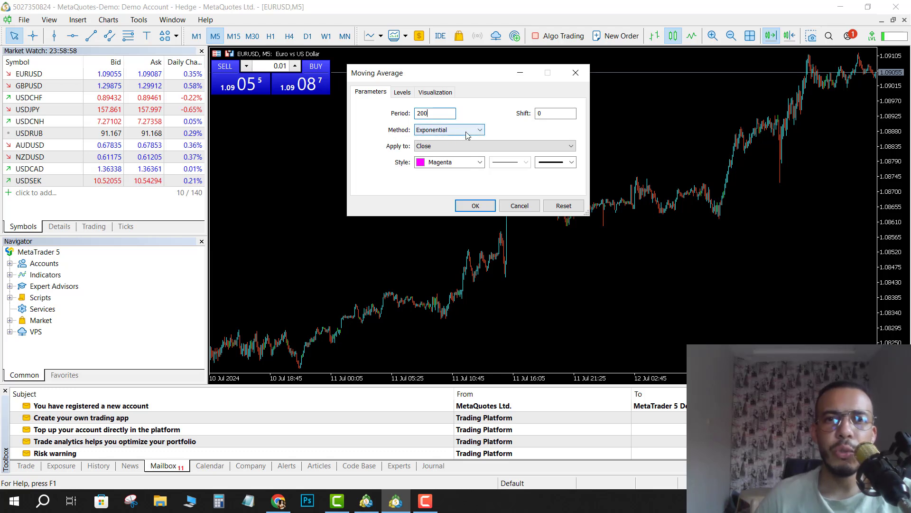
pyautogui.moveTo(433, 135)
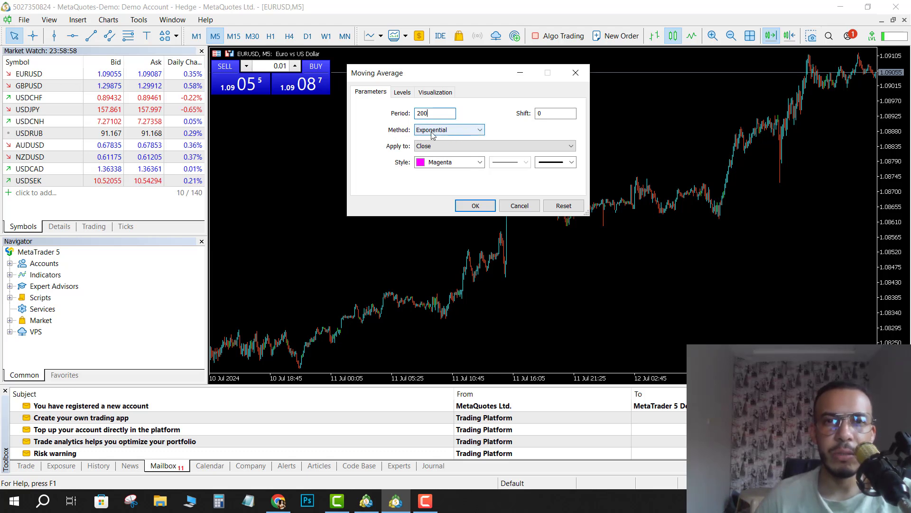
pyautogui.click(478, 129)
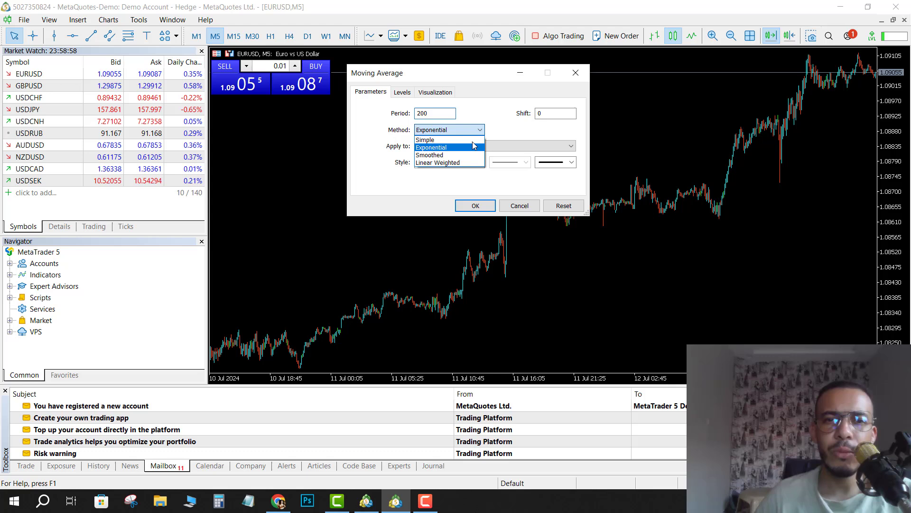
pyautogui.click(425, 140)
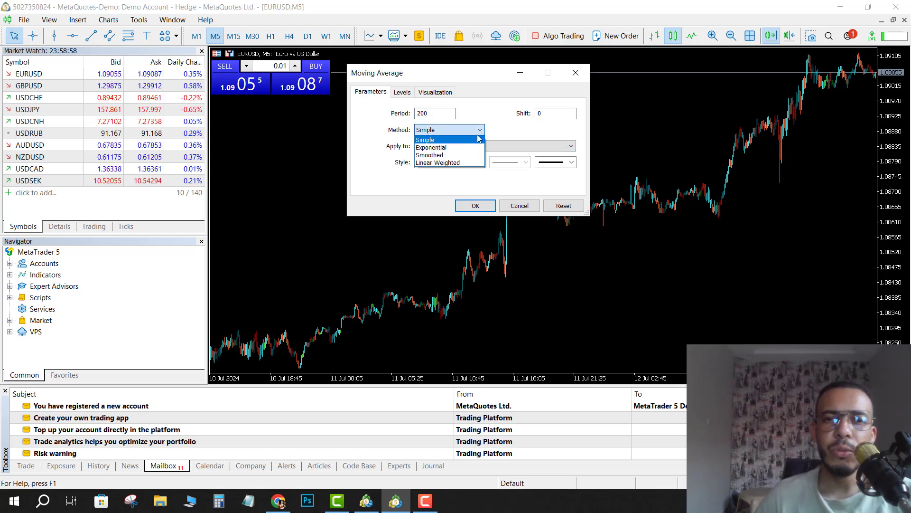
pyautogui.click(430, 147)
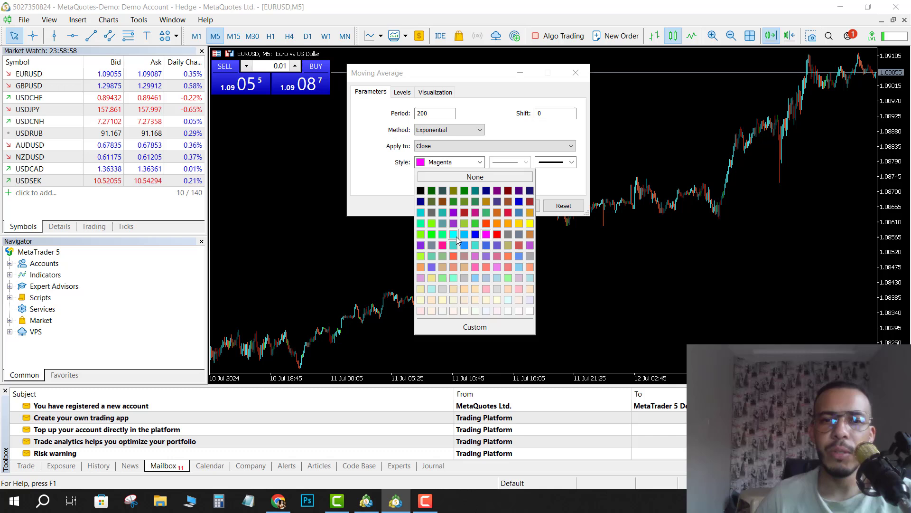
# Give the 200-period average an aqua, thickest line and apply it
pyautogui.click(464, 234)
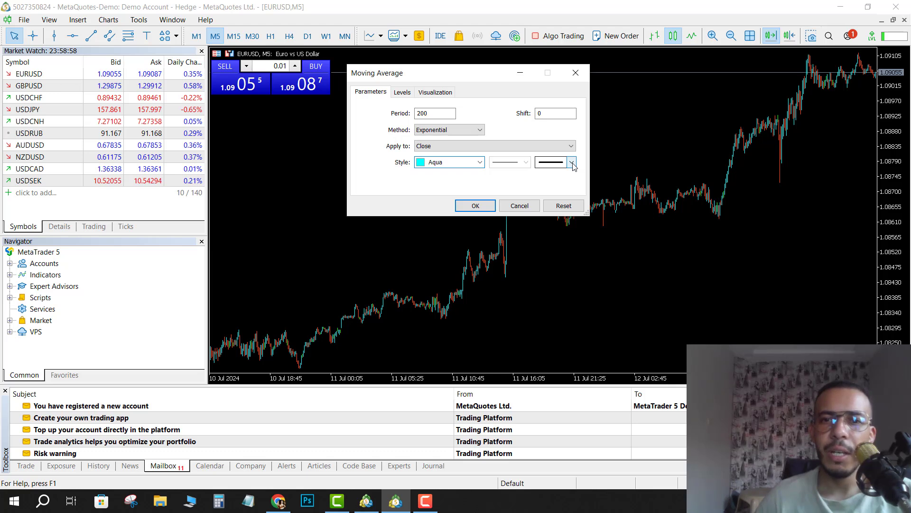
pyautogui.click(572, 161)
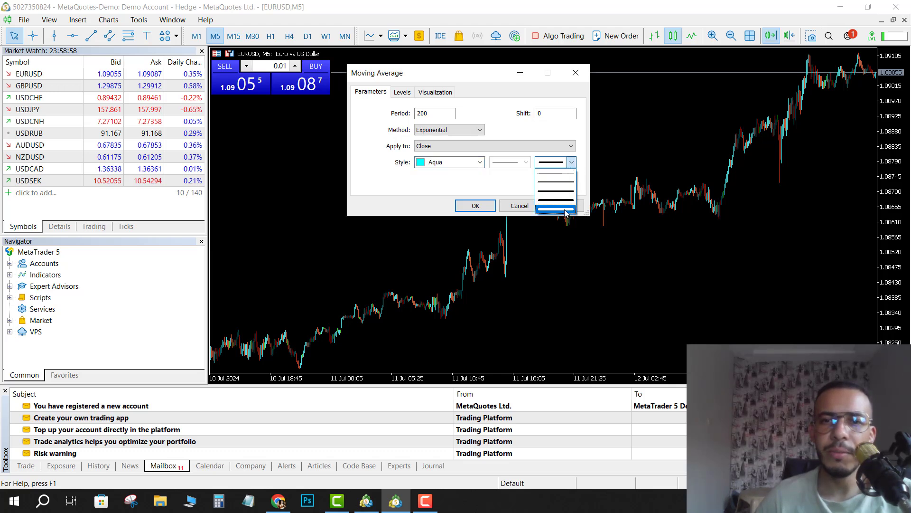
pyautogui.click(552, 163)
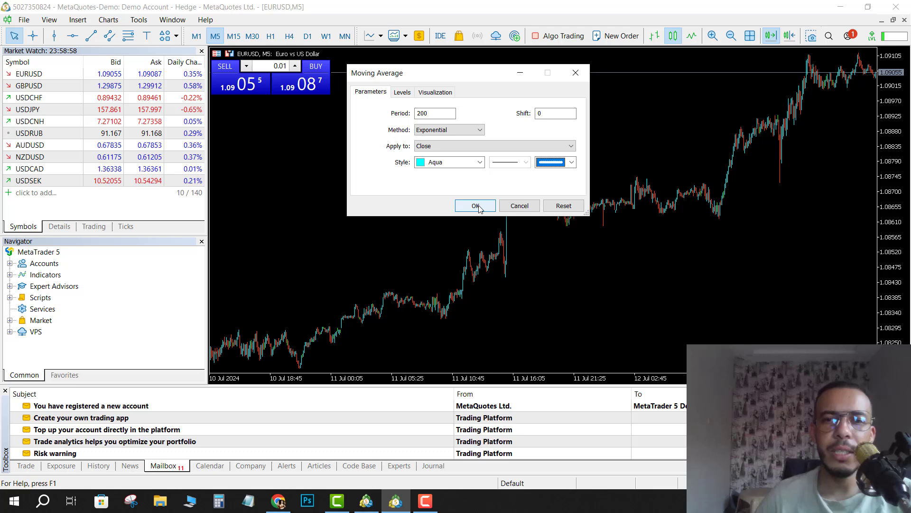
pyautogui.click(474, 205)
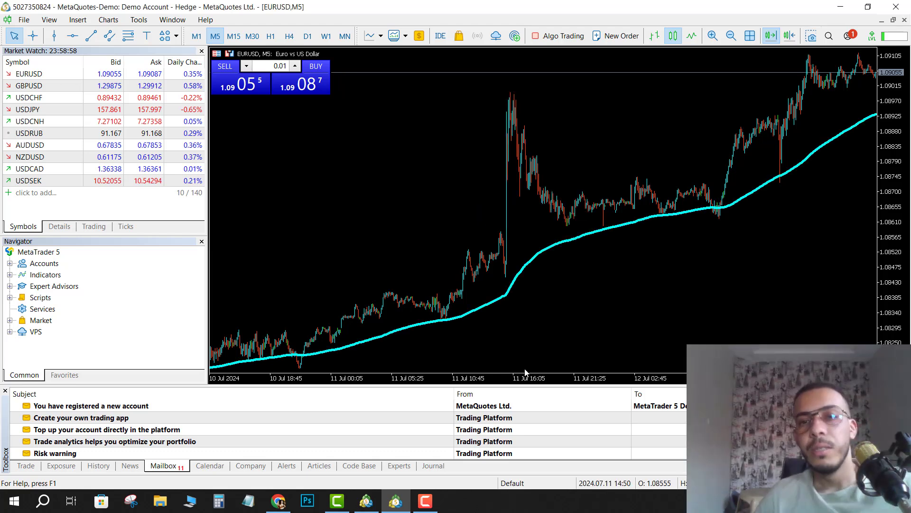
pyautogui.moveTo(697, 215)
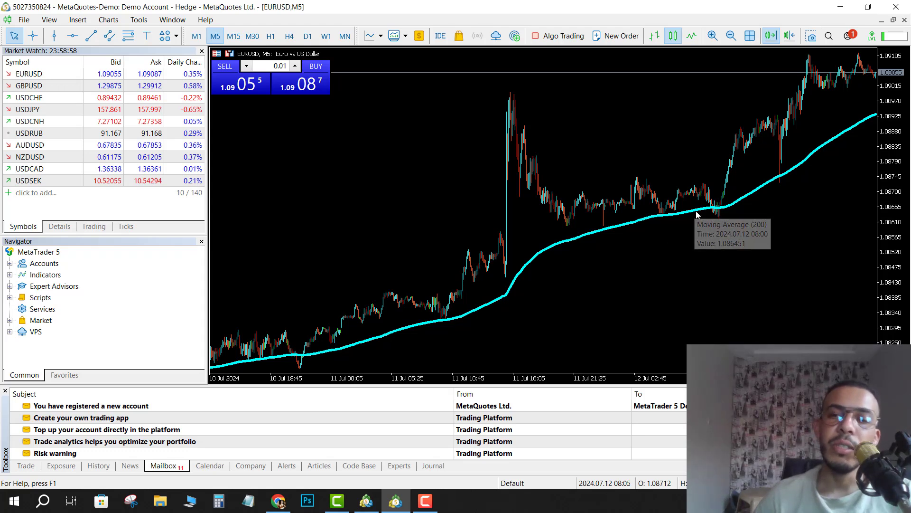
pyautogui.moveTo(424, 158)
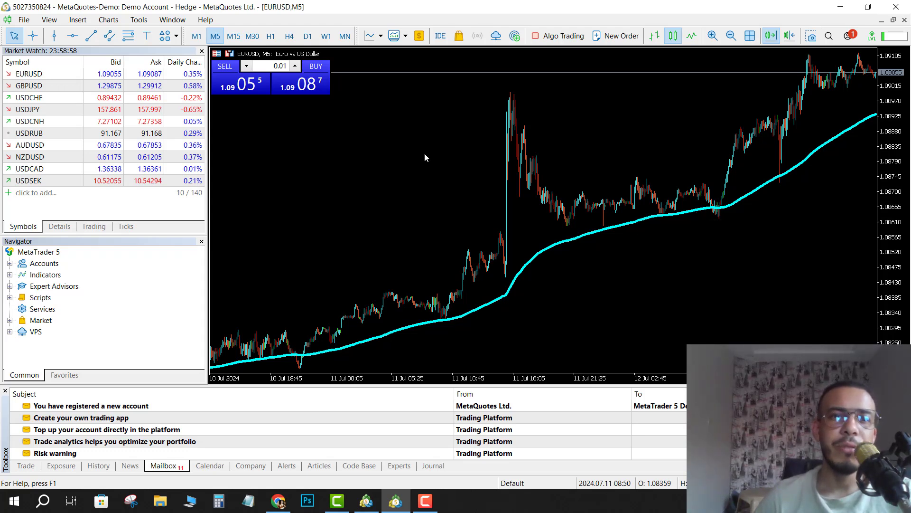
# Reopen Insert > Indicators > Trend after briefly checking the Charts menu
pyautogui.click(77, 19)
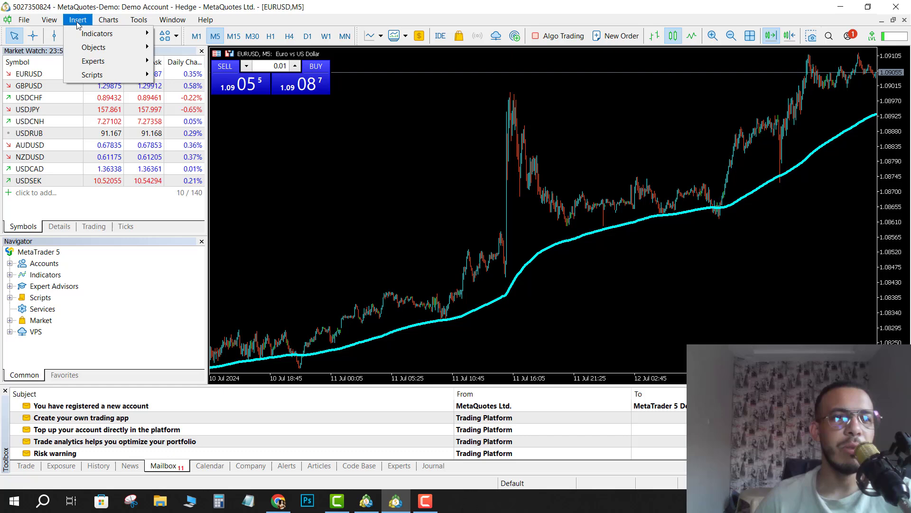
pyautogui.click(108, 19)
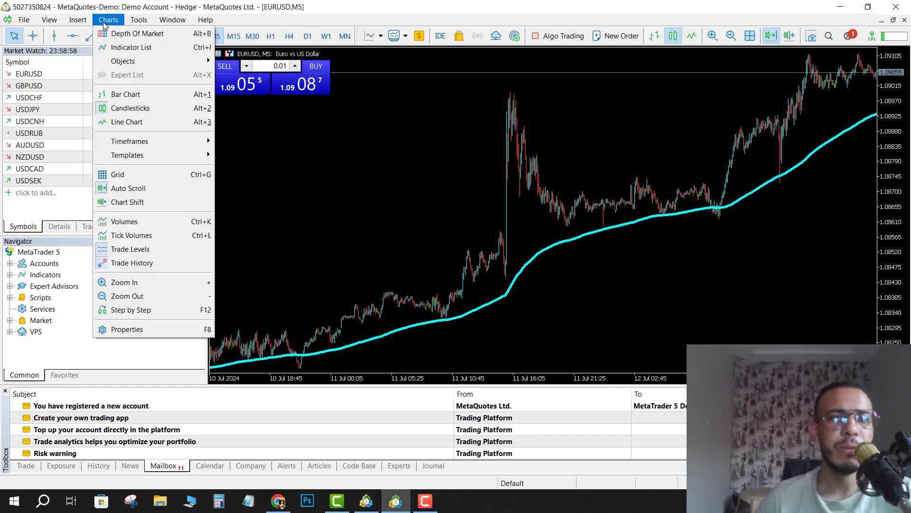
pyautogui.click(78, 19)
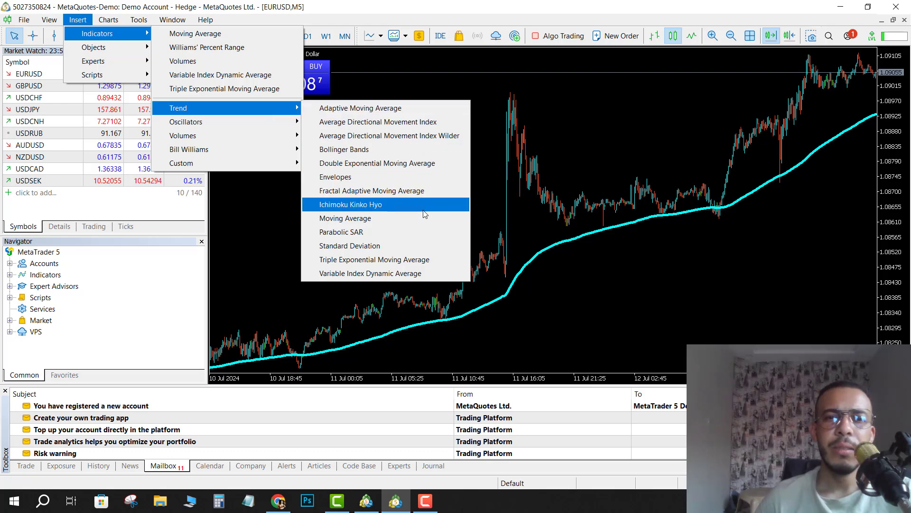
# Set the Moving Average period to 50, magenta colour, thick line, and apply
pyautogui.click(344, 218)
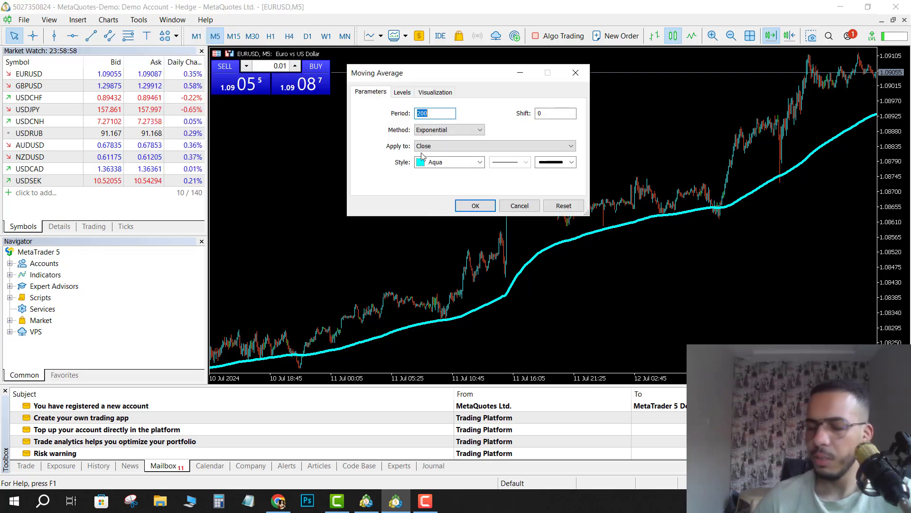
pyautogui.write('50')
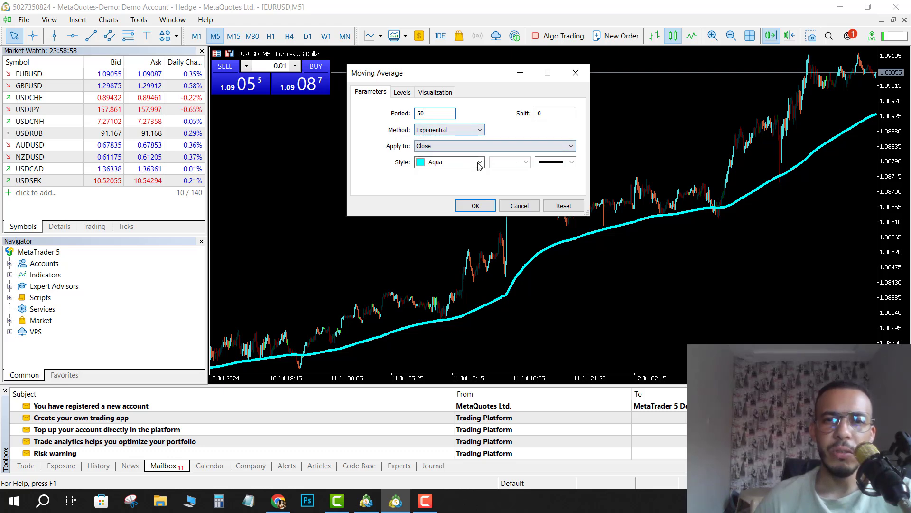
pyautogui.click(477, 162)
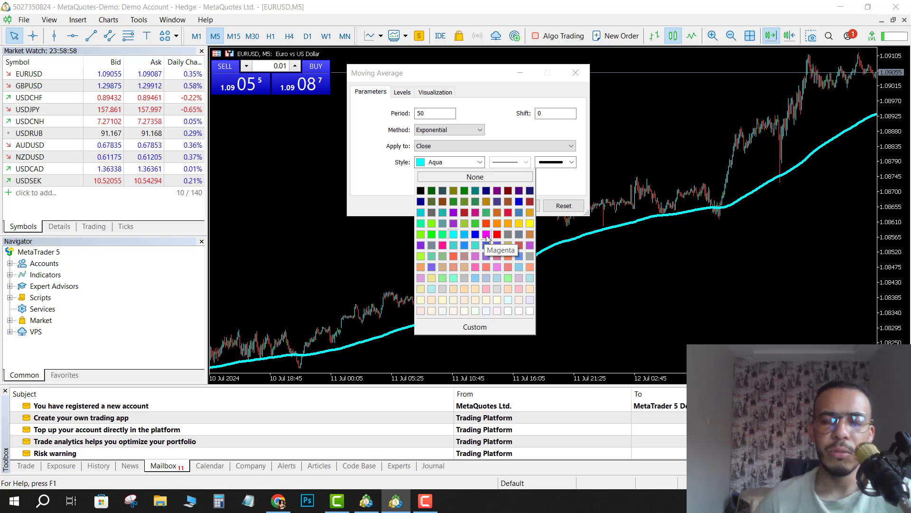
pyautogui.click(487, 233)
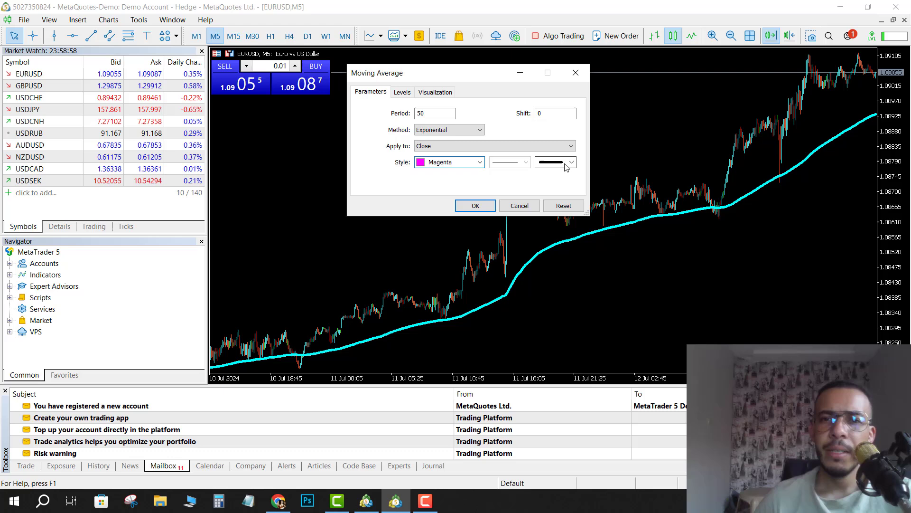
pyautogui.click(572, 161)
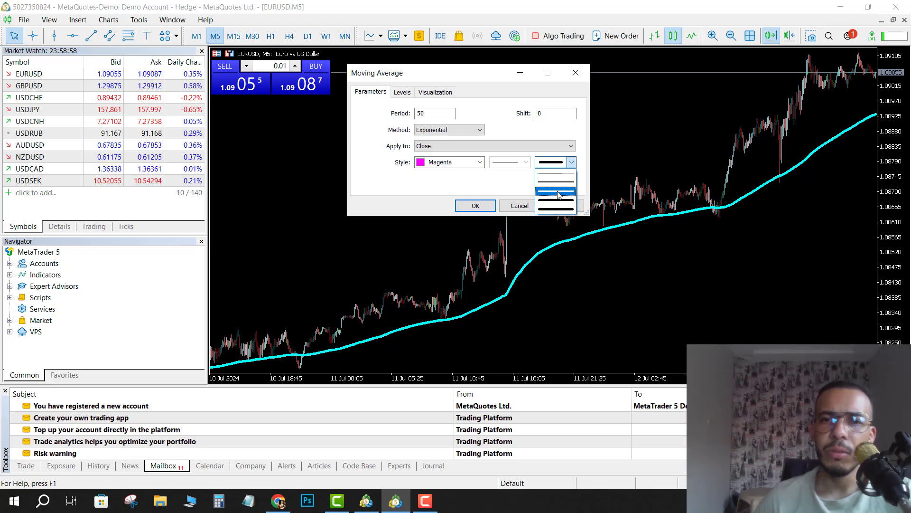
pyautogui.click(554, 195)
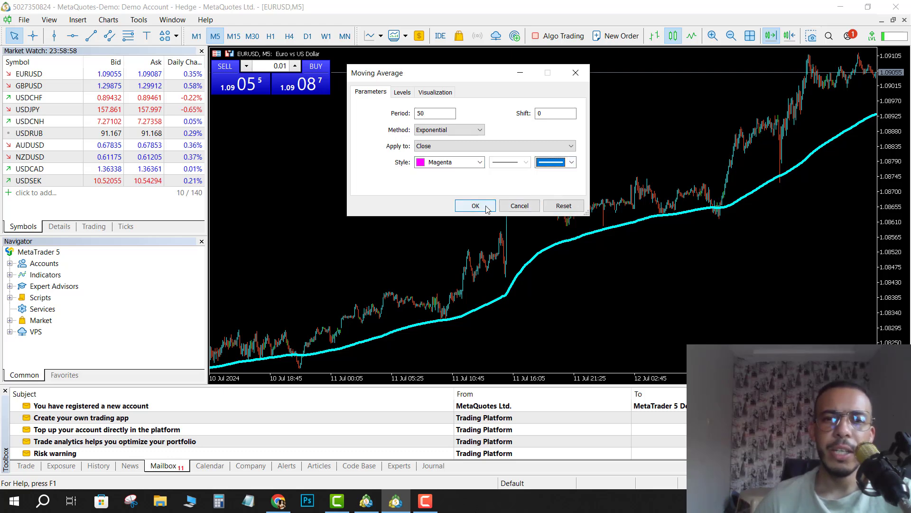
pyautogui.click(475, 205)
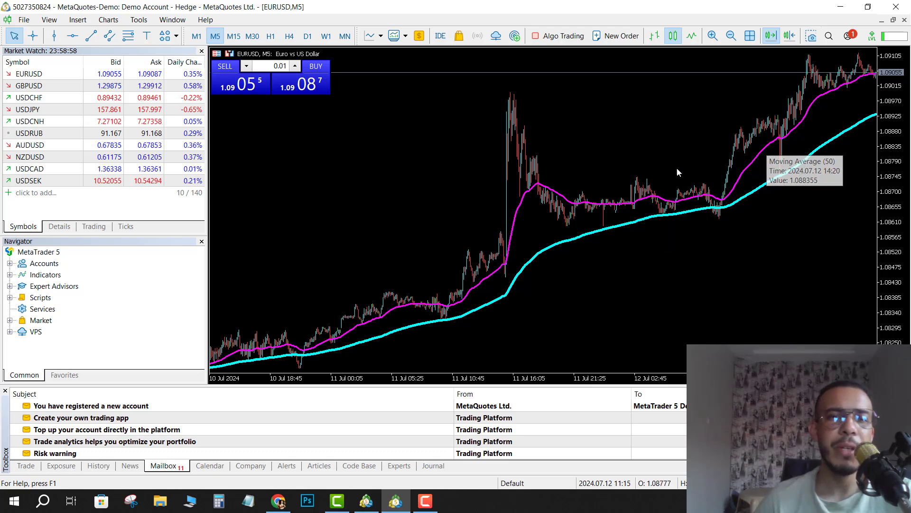
pyautogui.moveTo(78, 18)
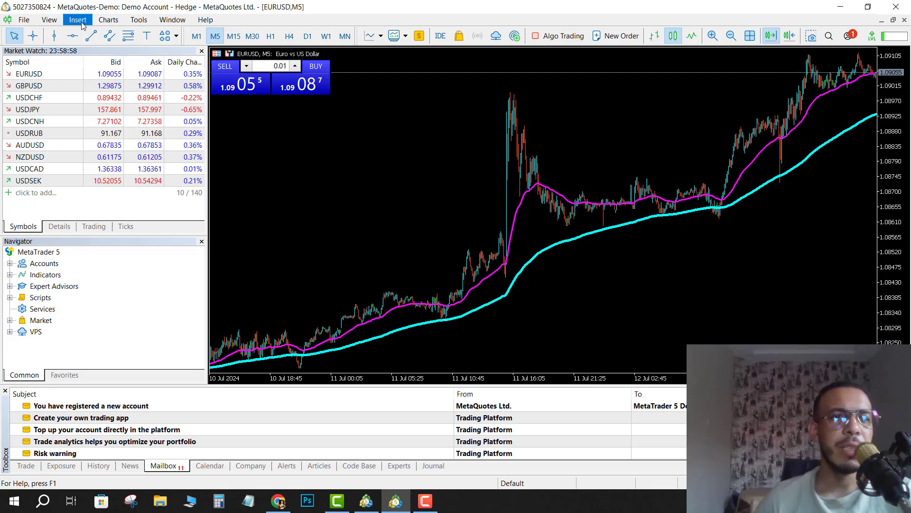
# Open Insert > Indicators > Trend to reach Moving Average again
pyautogui.click(78, 19)
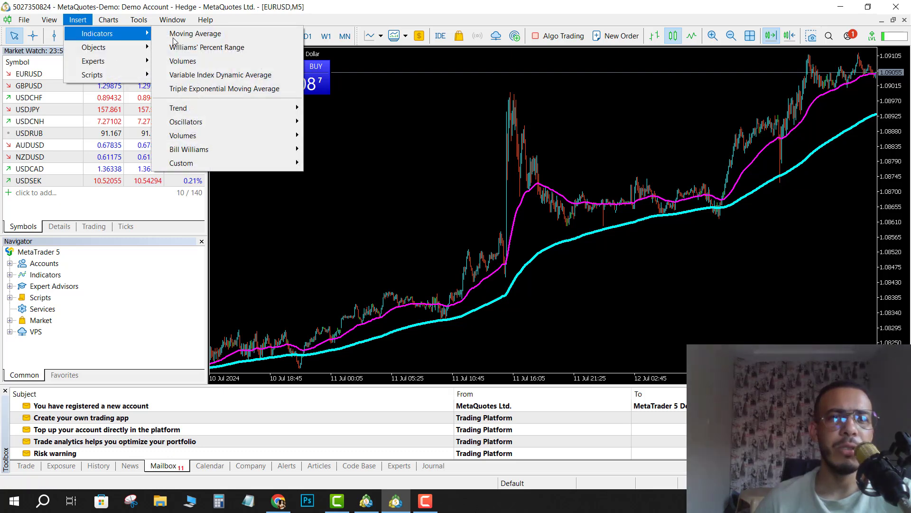
pyautogui.moveTo(178, 107)
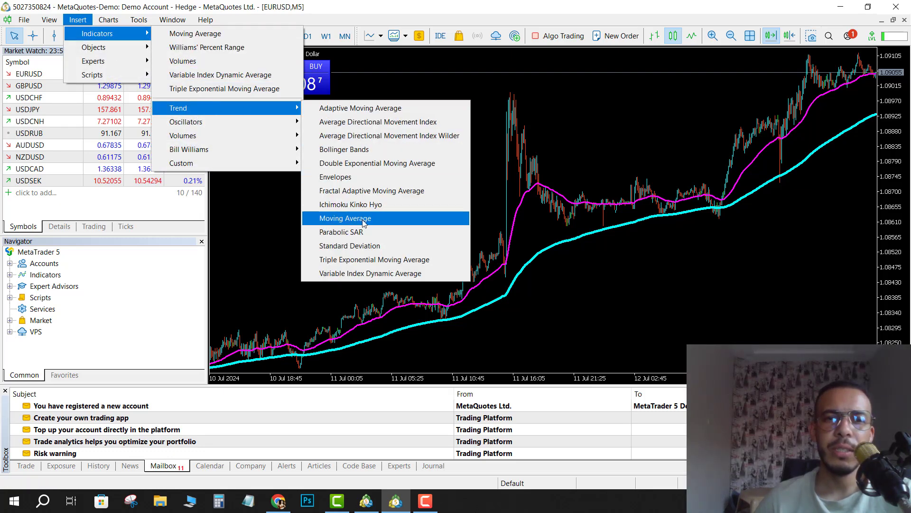
# Configure a Moving Average with period 20, chartreuse colour and thick line
pyautogui.click(345, 217)
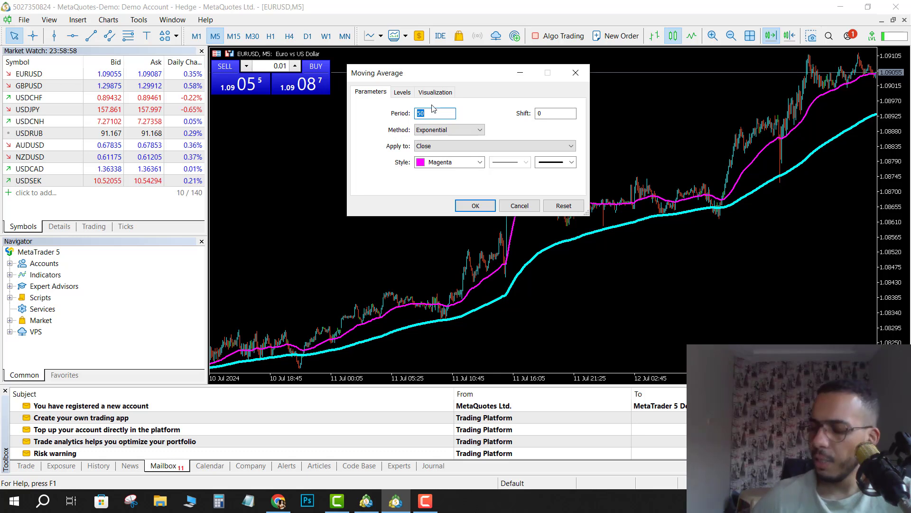
pyautogui.write('20')
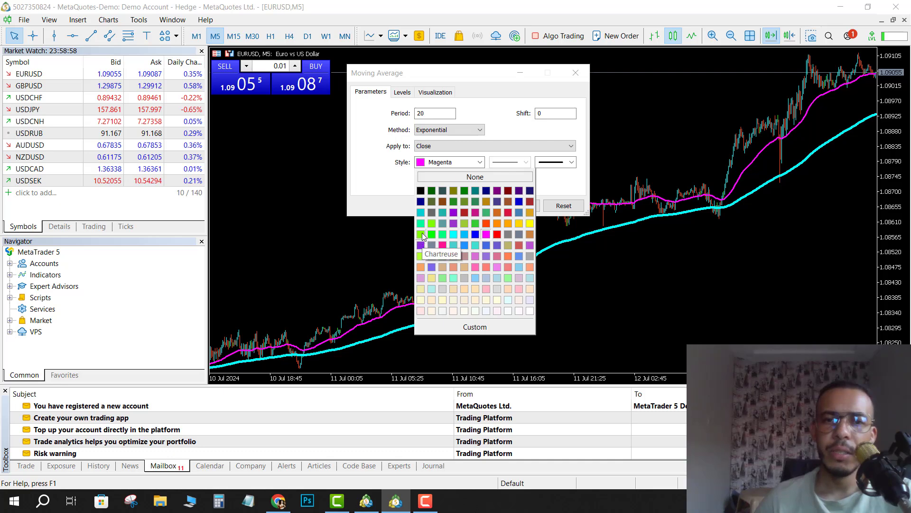
pyautogui.click(422, 235)
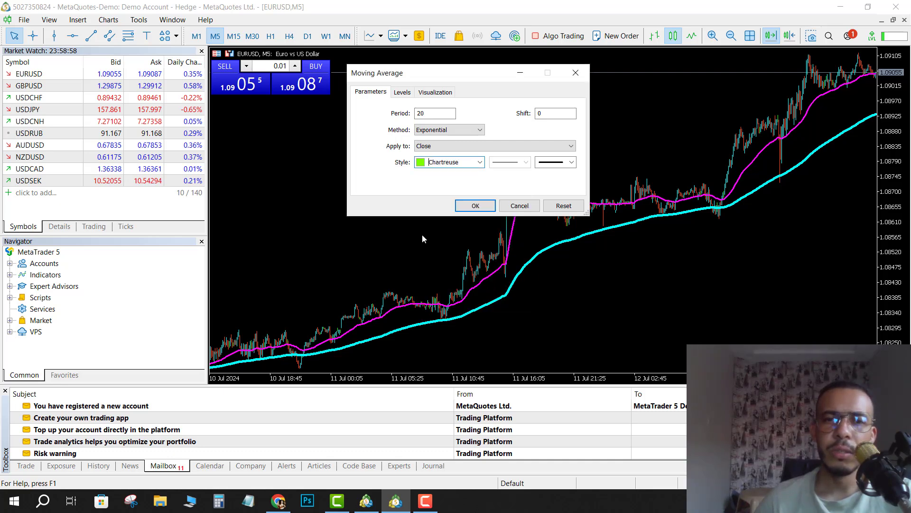
pyautogui.click(571, 162)
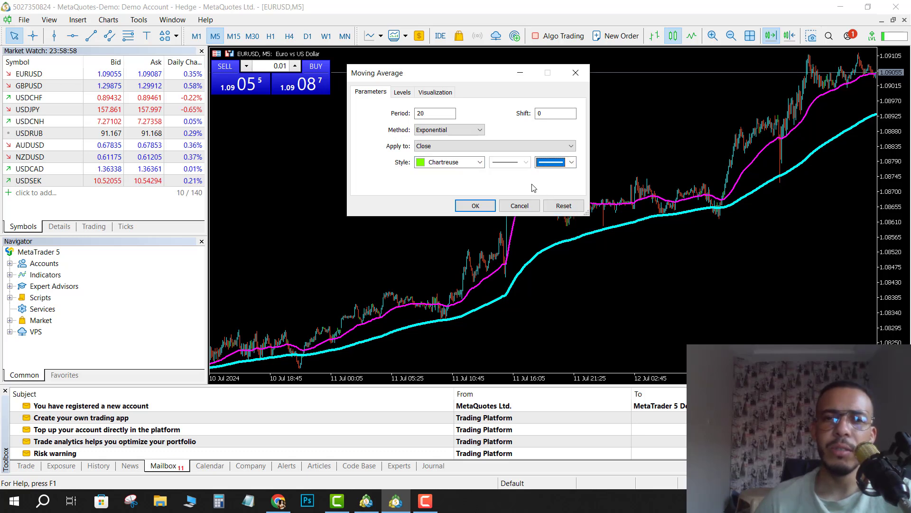
pyautogui.moveTo(474, 205)
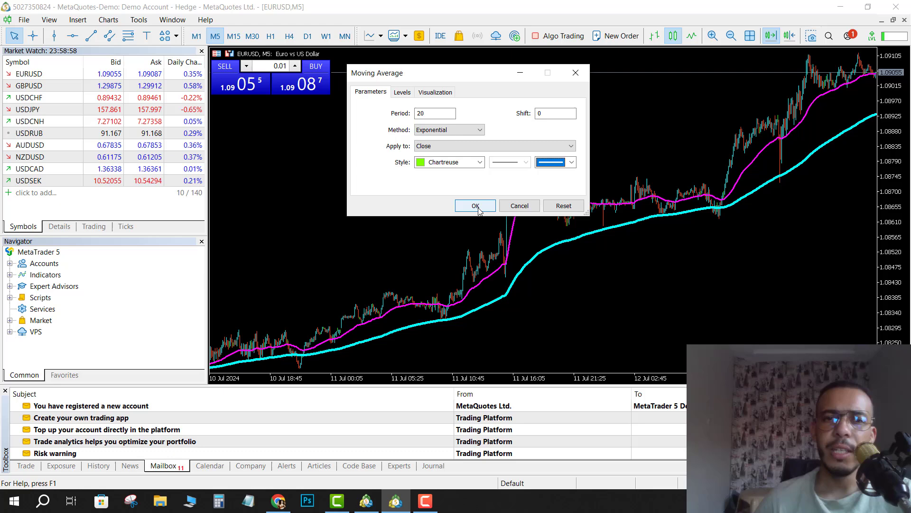
# Apply the chartreuse 20-period EMA and check the three averages on the chart
pyautogui.click(475, 205)
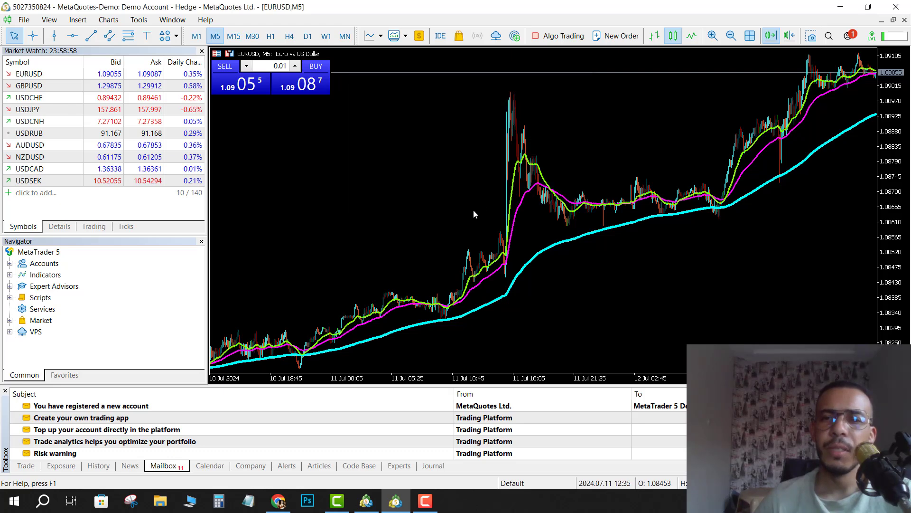
pyautogui.moveTo(529, 170)
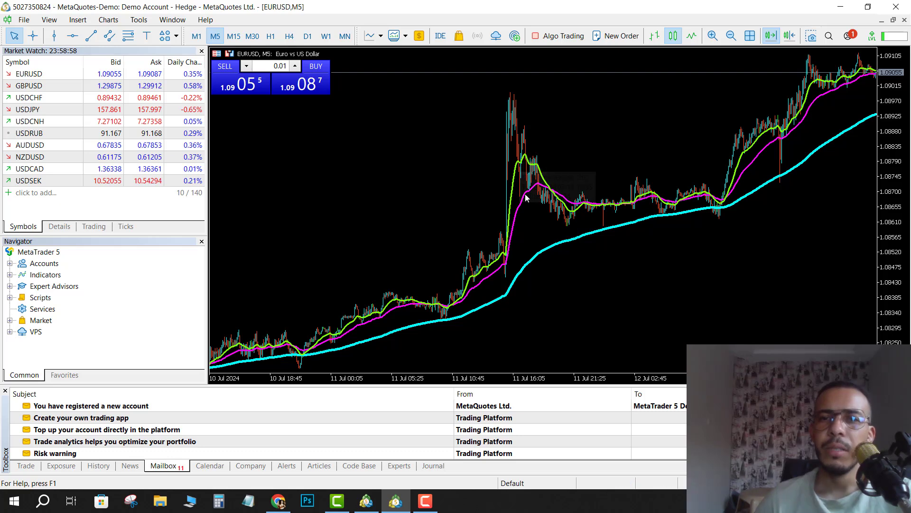
pyautogui.moveTo(549, 247)
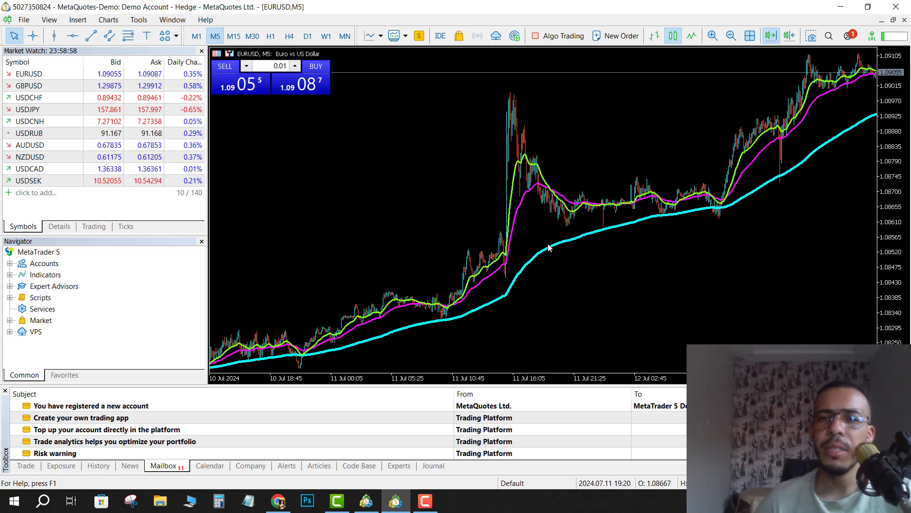
pyautogui.moveTo(545, 244)
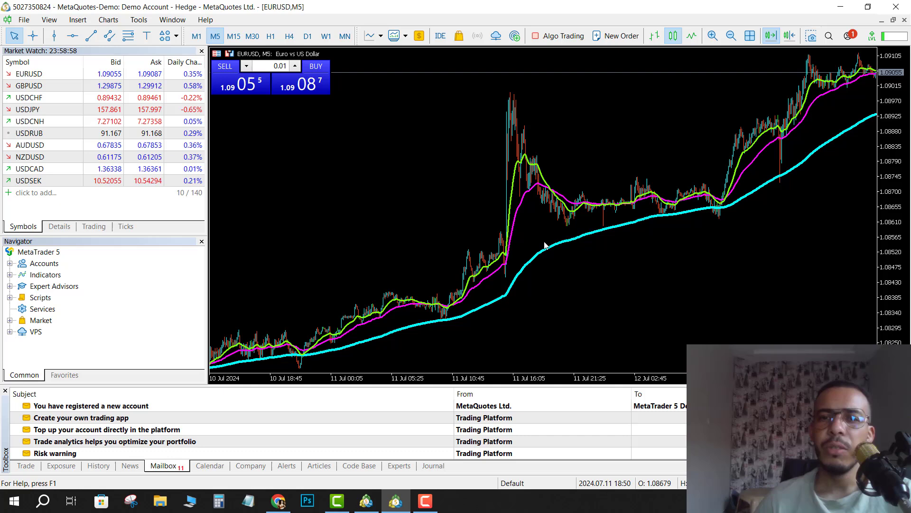
pyautogui.moveTo(546, 254)
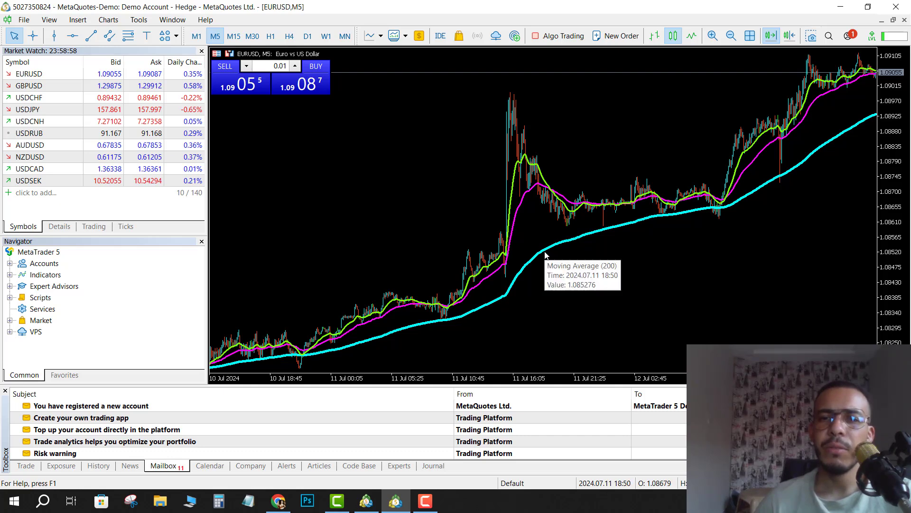
pyautogui.moveTo(525, 204)
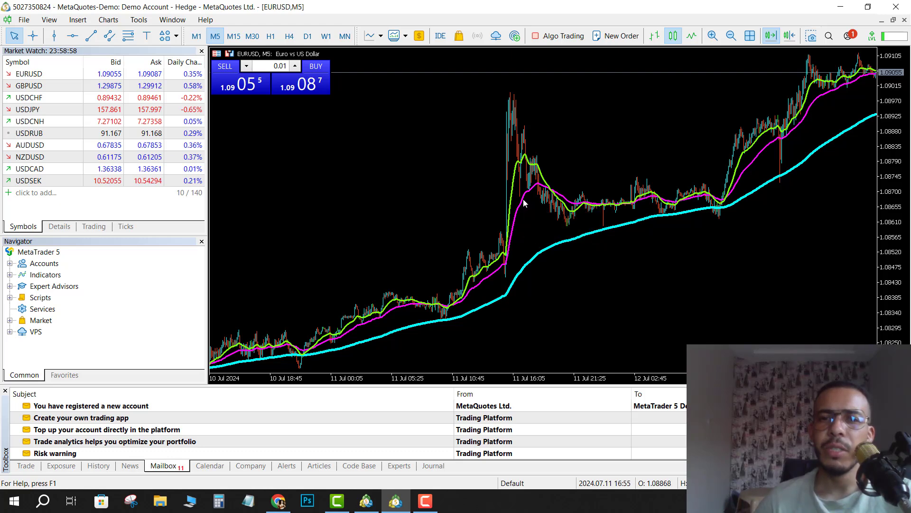
pyautogui.moveTo(521, 166)
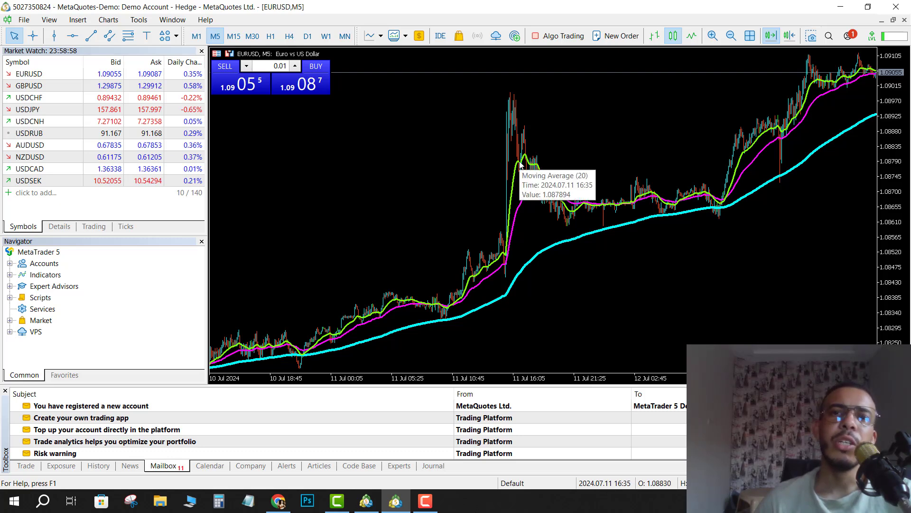
pyautogui.moveTo(622, 290)
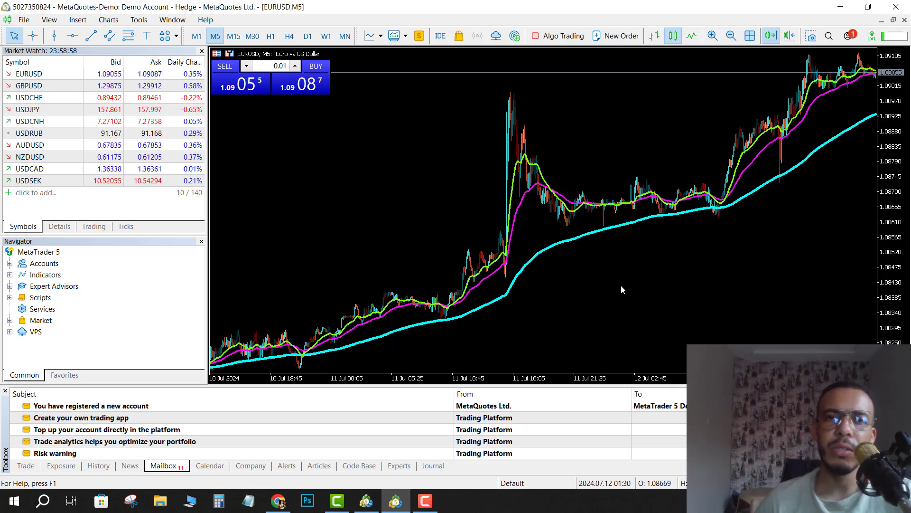
pyautogui.moveTo(620, 283)
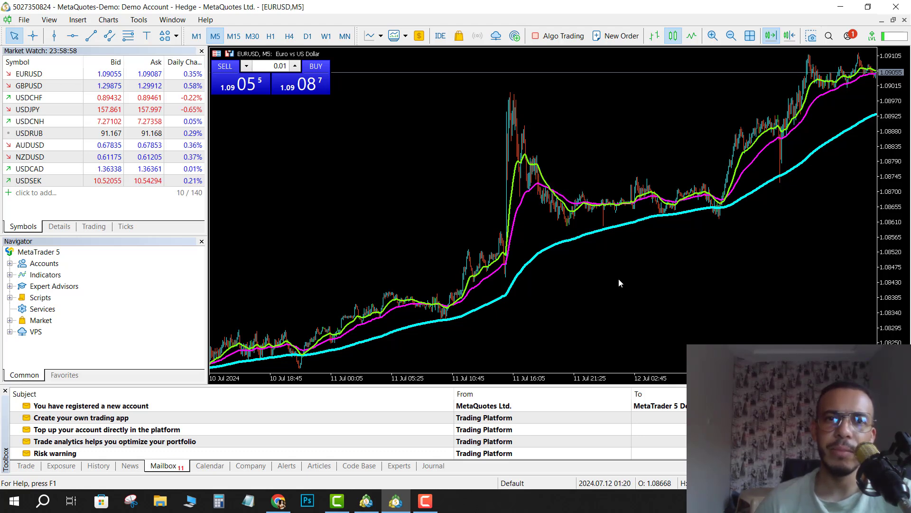